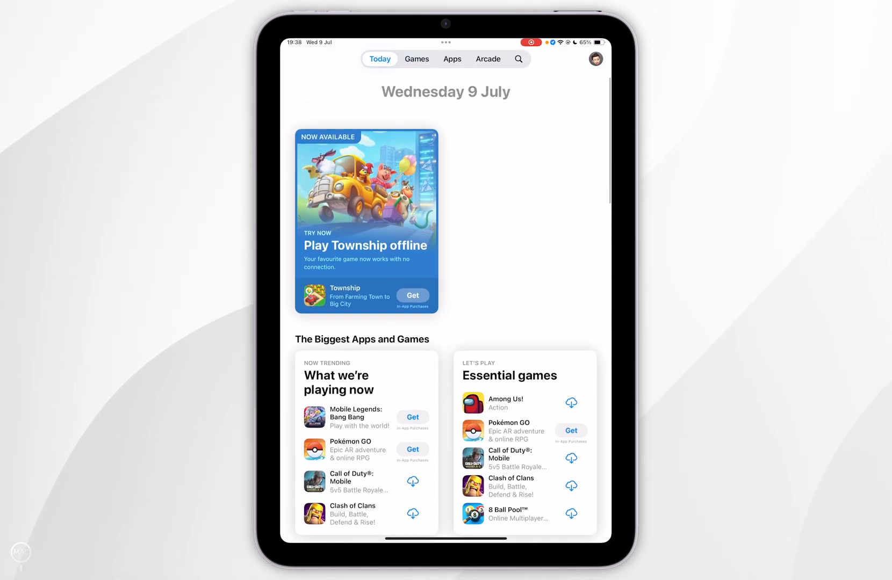
- Open the App Store account sheet and scroll down to the three upcoming automatic updates
left_click(598, 59)
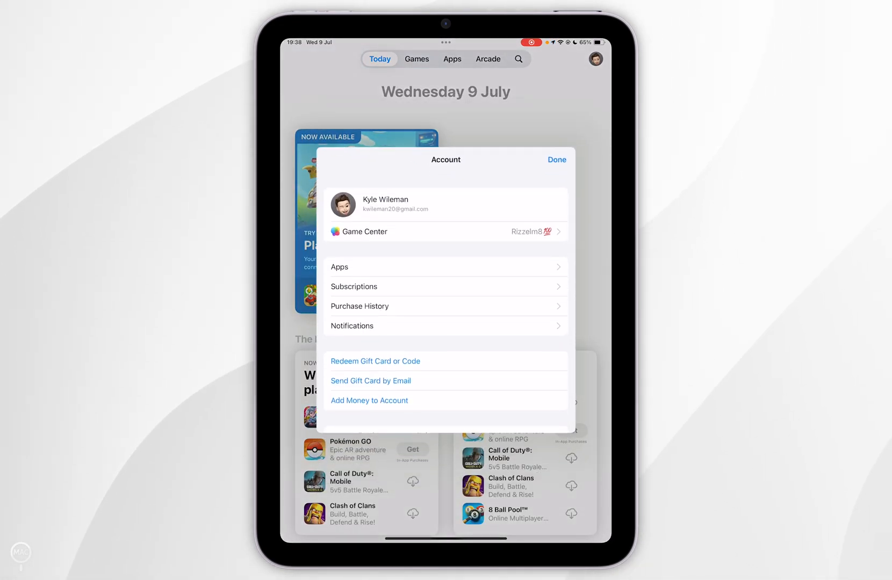
scroll("down", 3)
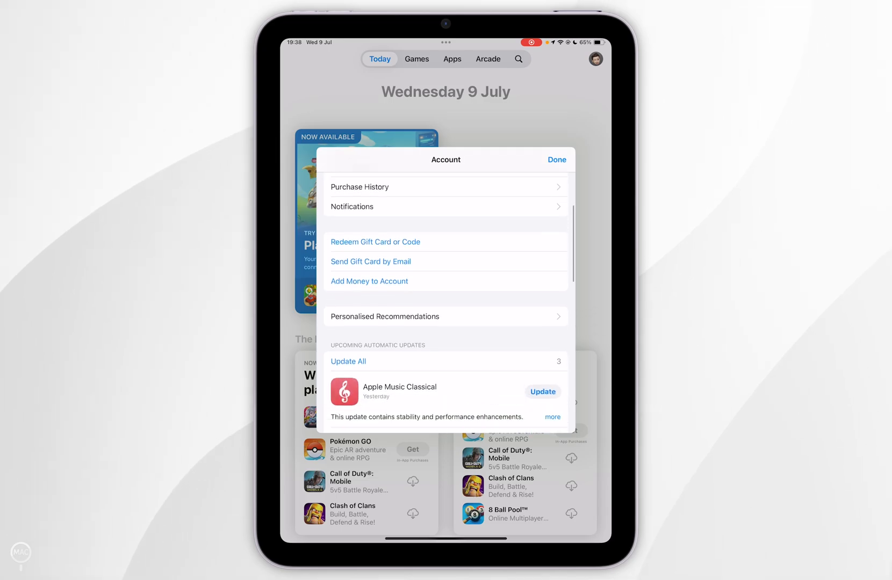
scroll("down", 3)
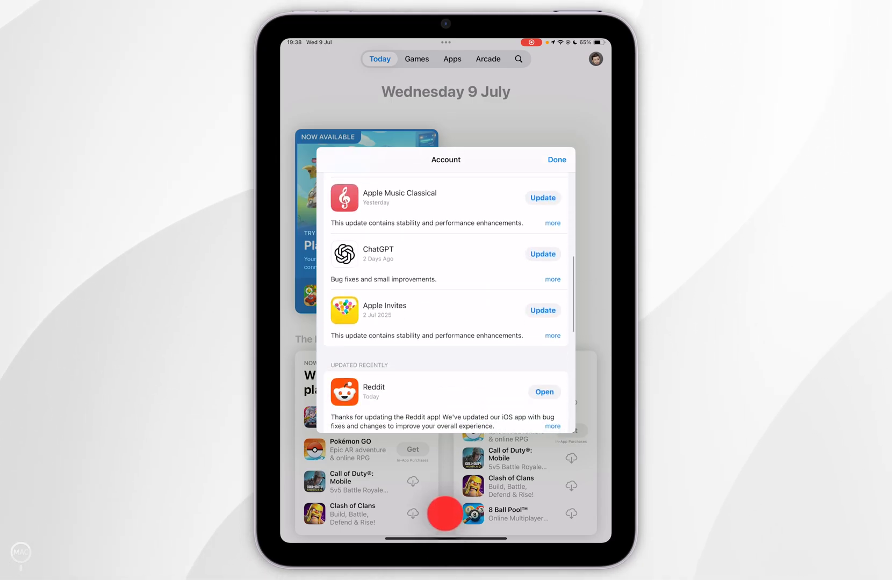
scroll("down", 3)
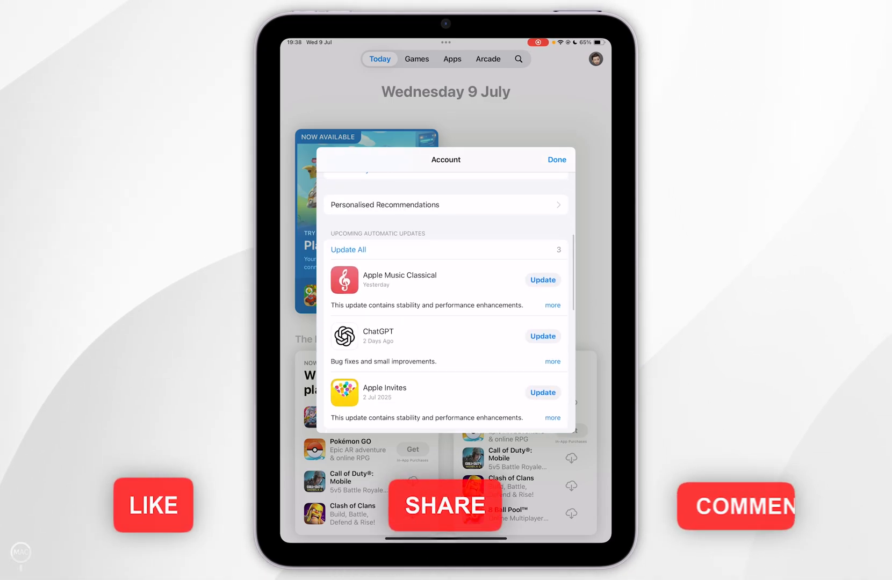
scroll("down", 3)
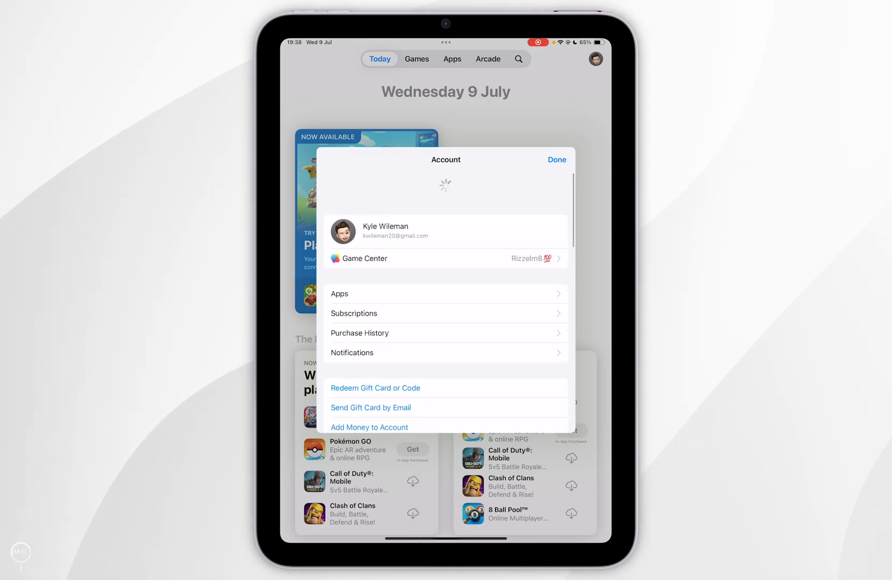
- Refresh the account list, review all 14 pending updates, and run Update All
scroll("down", 3)
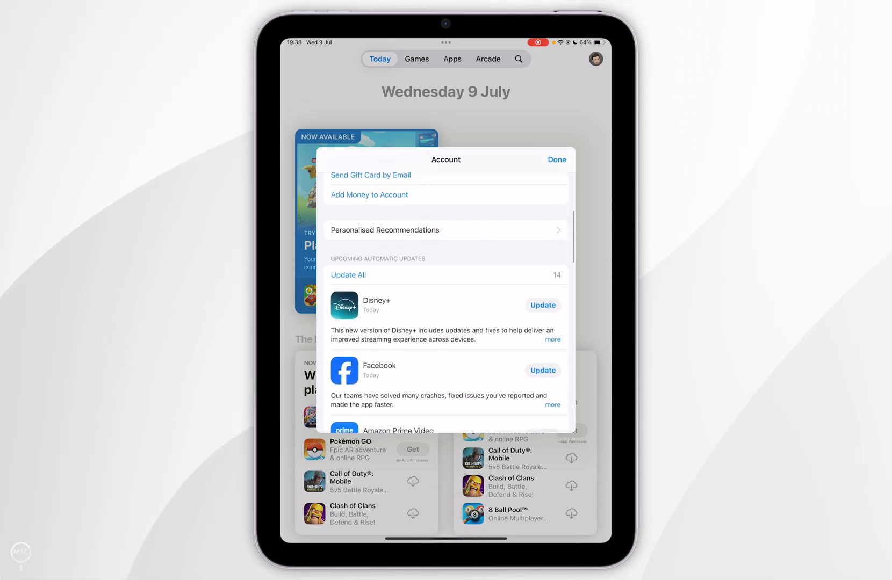
scroll("down", 3)
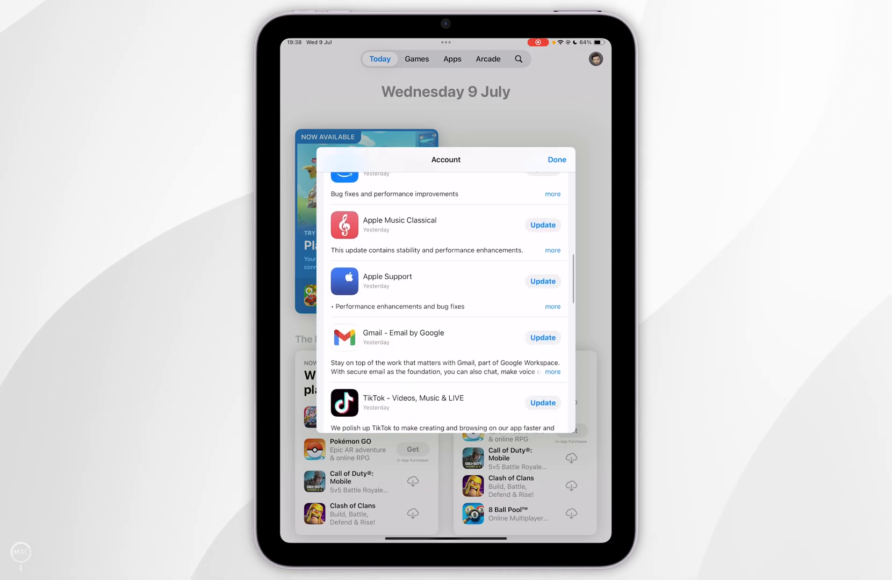
scroll("down", 3)
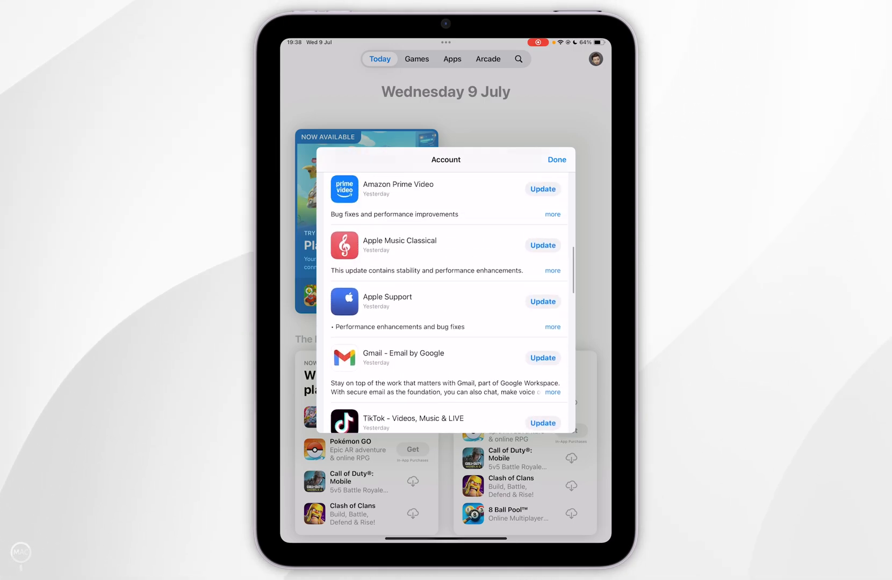
scroll("down", 3)
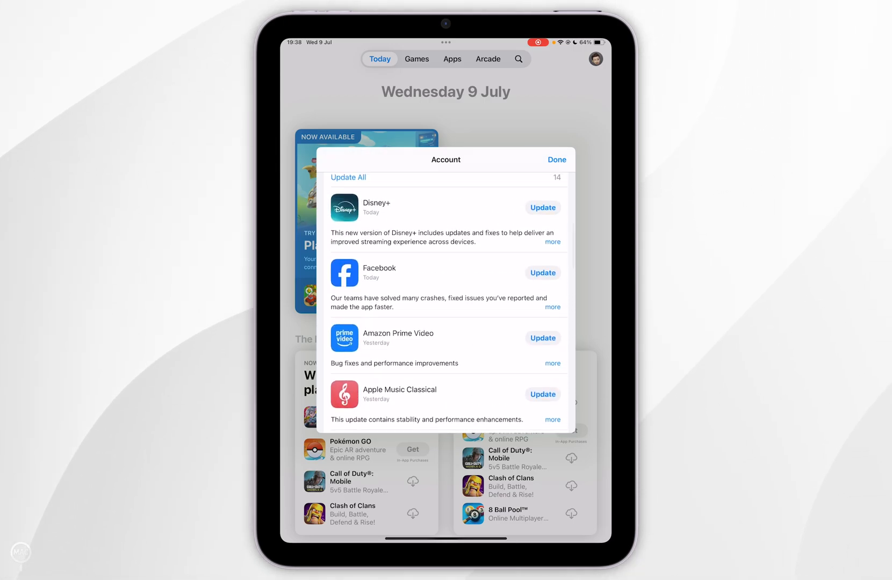
left_click(542, 208)
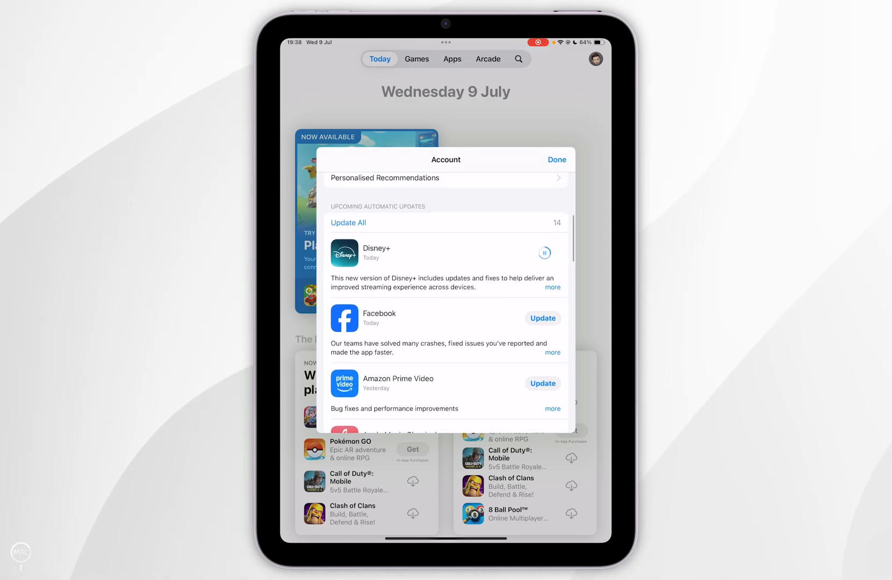
left_click(348, 222)
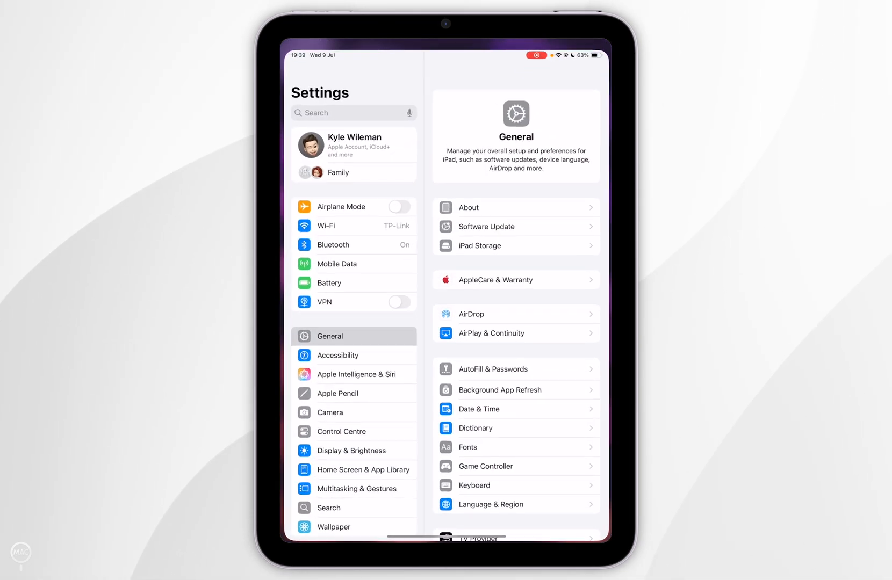
- Switch on App Updates under Automatic Downloads in Settings > Apps > App Store
scroll("down", 3)
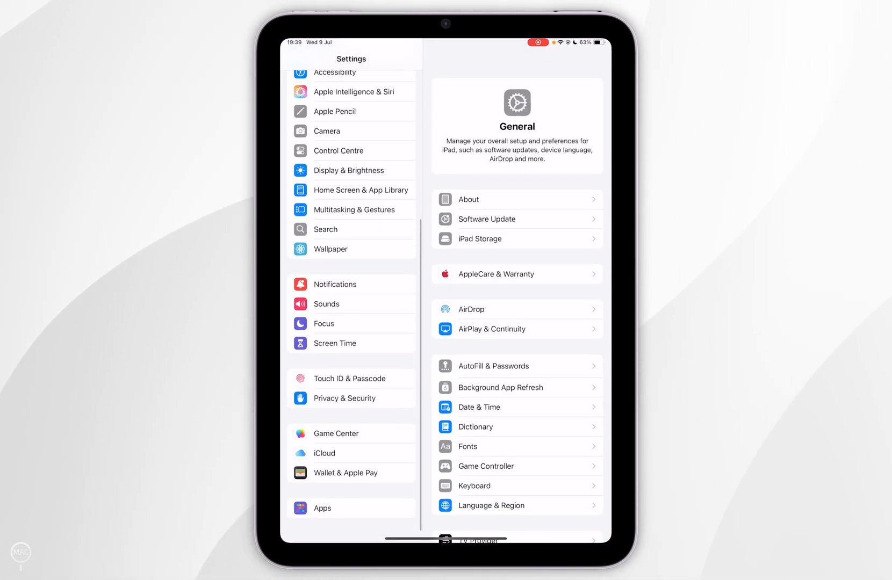
left_click(322, 513)
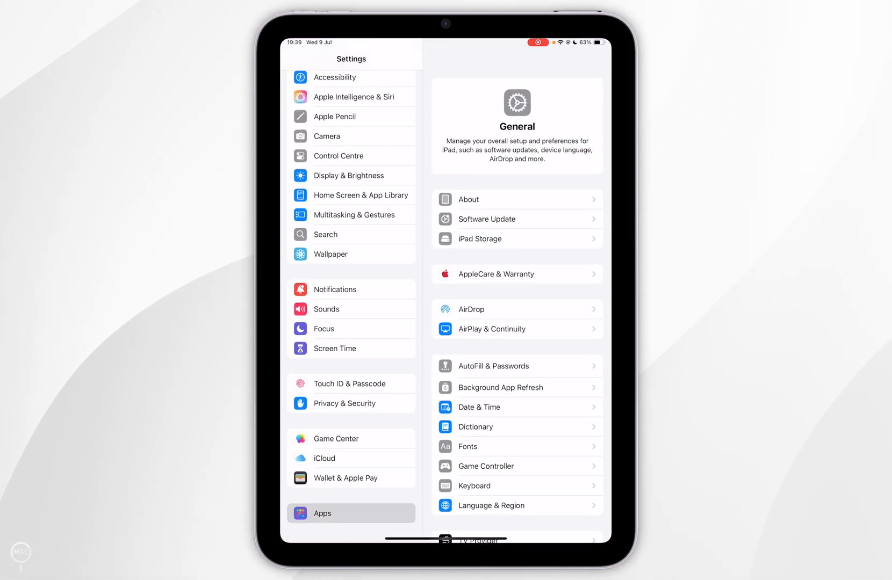
left_click(323, 513)
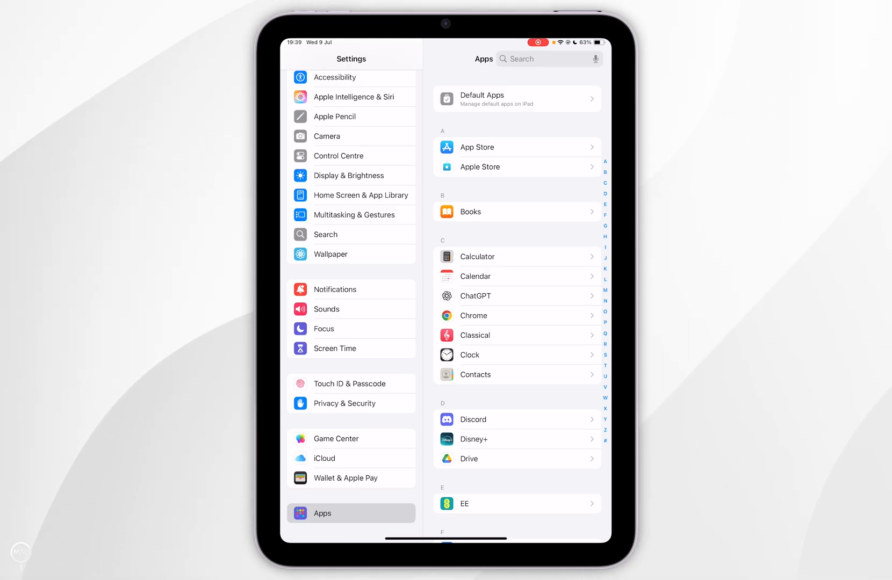
left_click(516, 147)
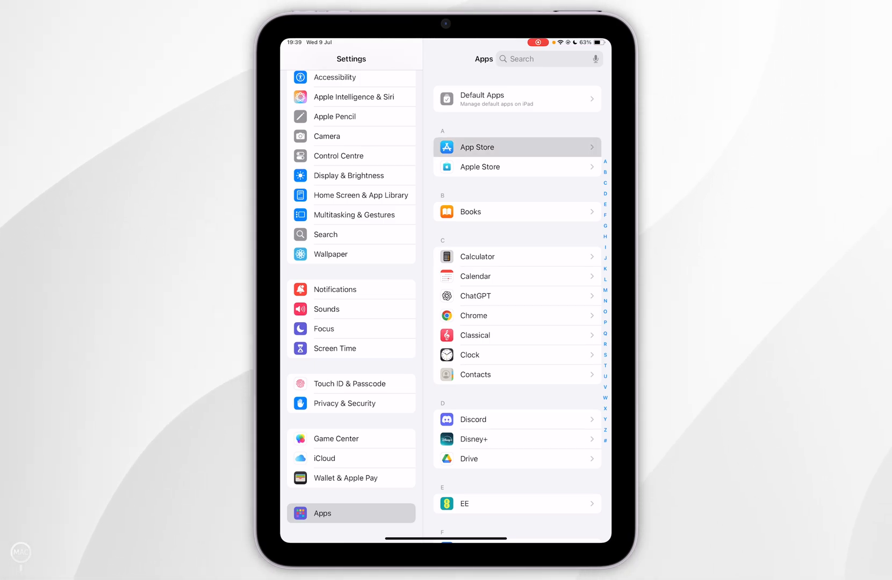
left_click(476, 147)
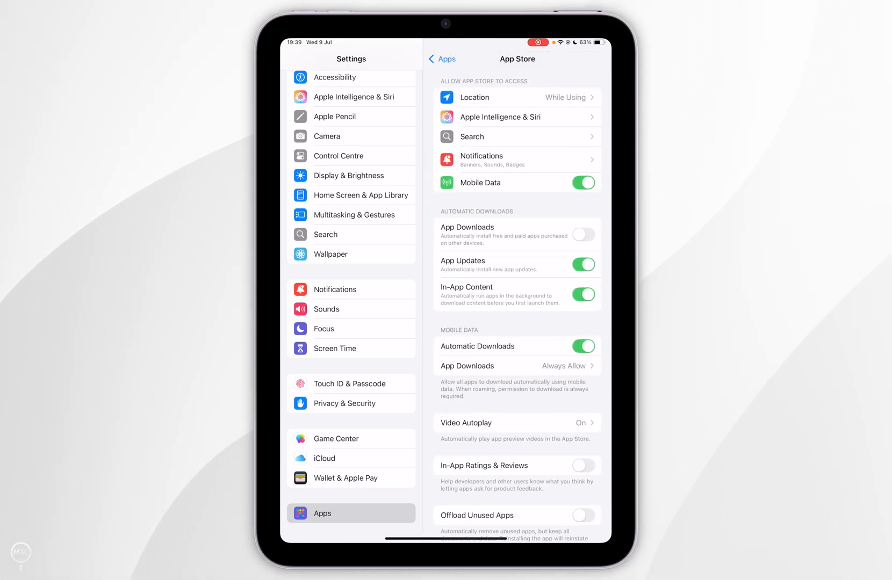